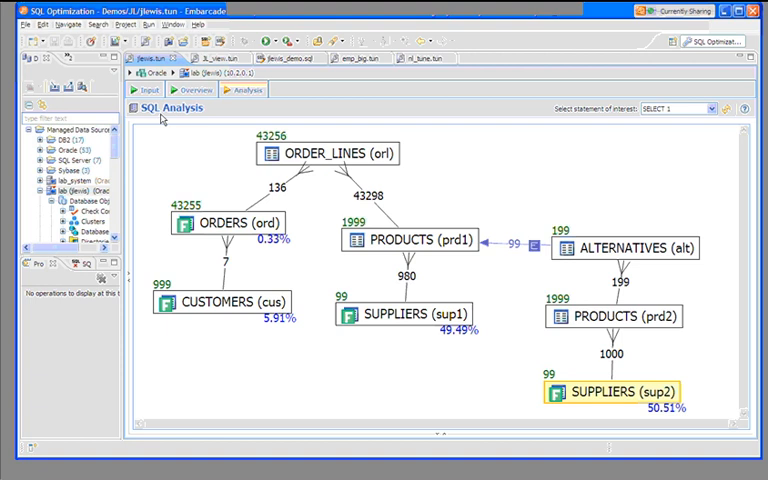
pyautogui.moveTo(150, 62)
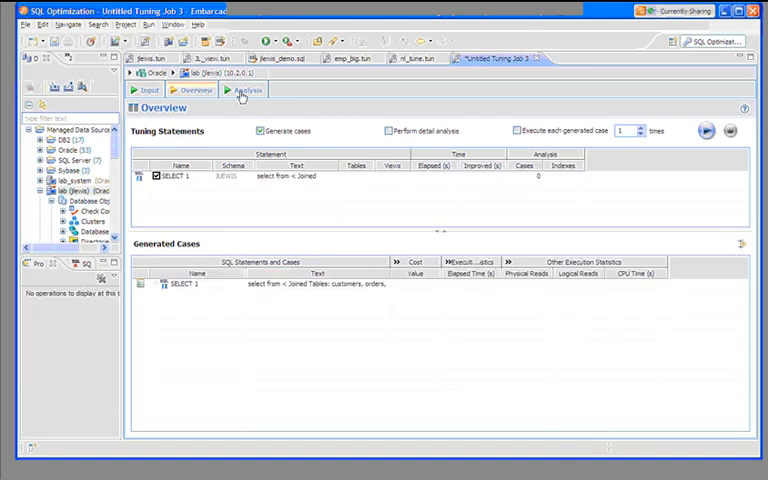
# - Show Tuning Job 3's analysis with SQL text, join diagram and suggested ORDERS/ORDER_LINES indexes
pyautogui.click(245, 90)
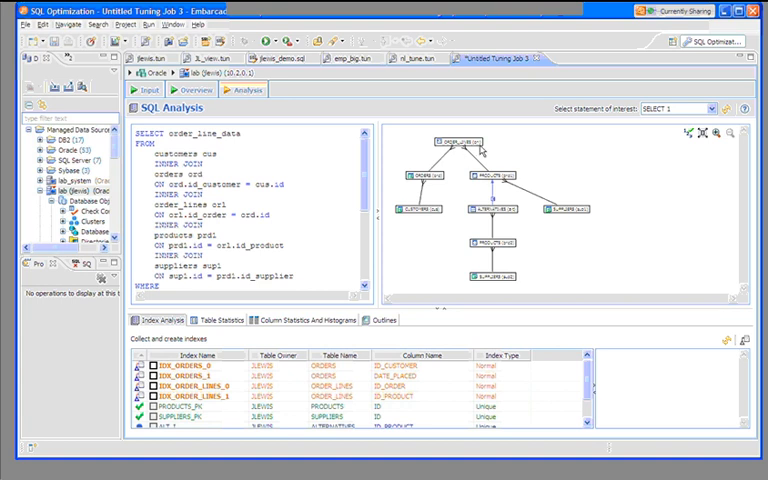
pyautogui.moveTo(519, 147)
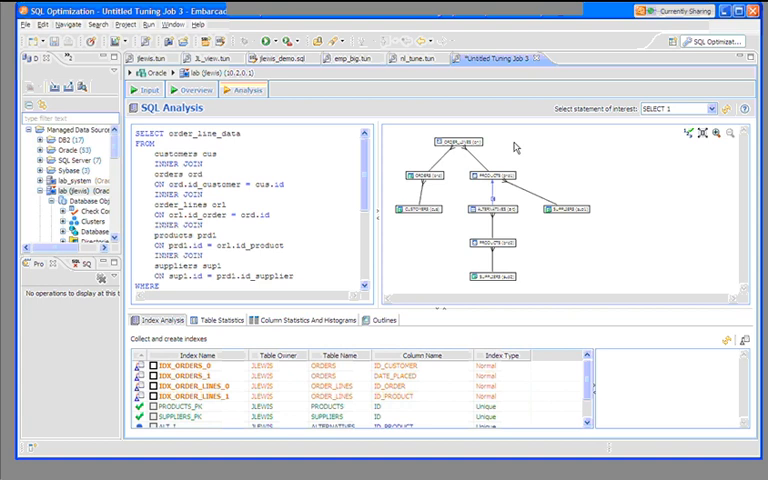
pyautogui.moveTo(431, 181)
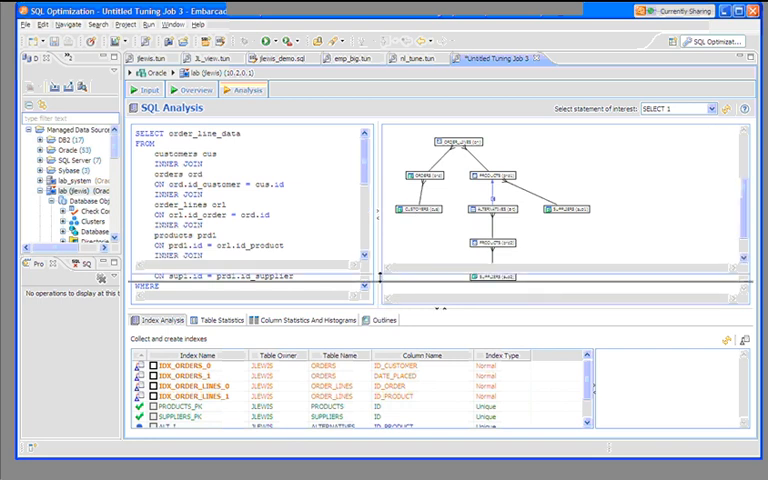
# - Enlarge the index analysis list to show ALT_I, CUSTOMERS_PK, ORDERS_PK and suggested indexes
pyautogui.scroll(-3)
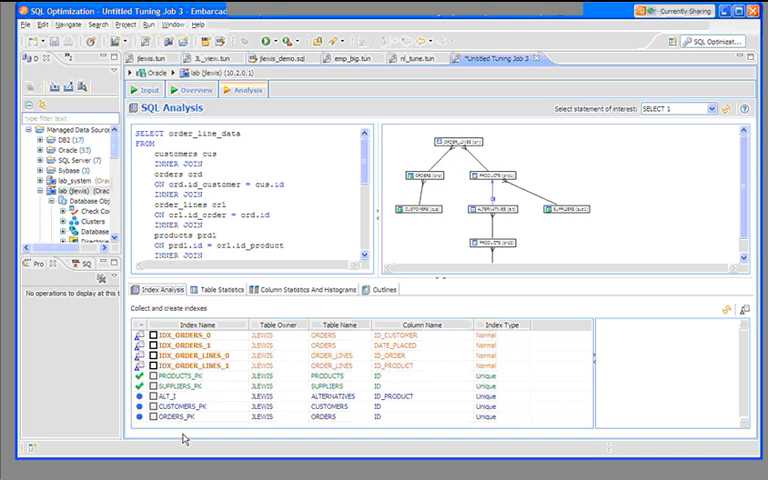
pyautogui.moveTo(180, 438)
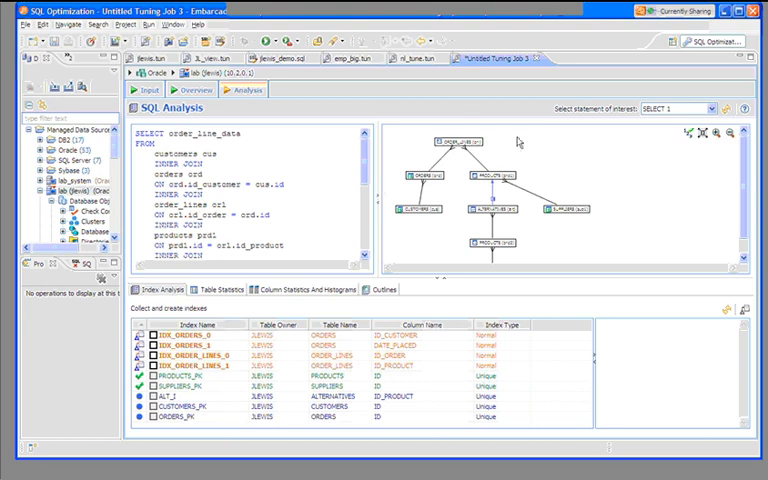
pyautogui.click(460, 141)
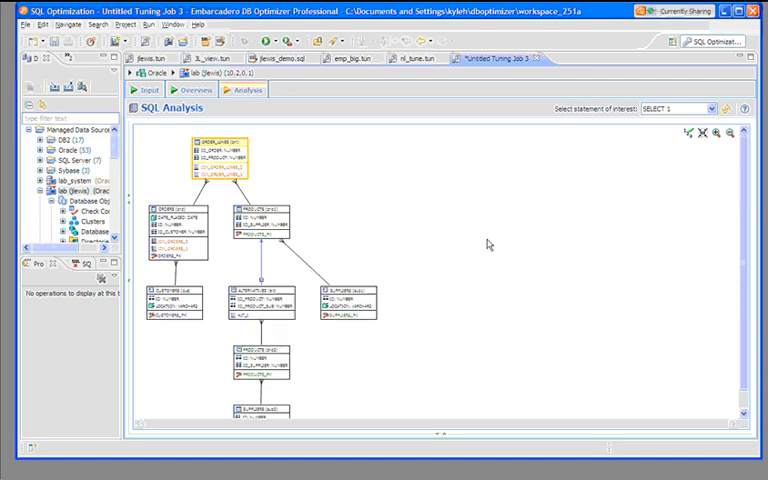
pyautogui.moveTo(424, 222)
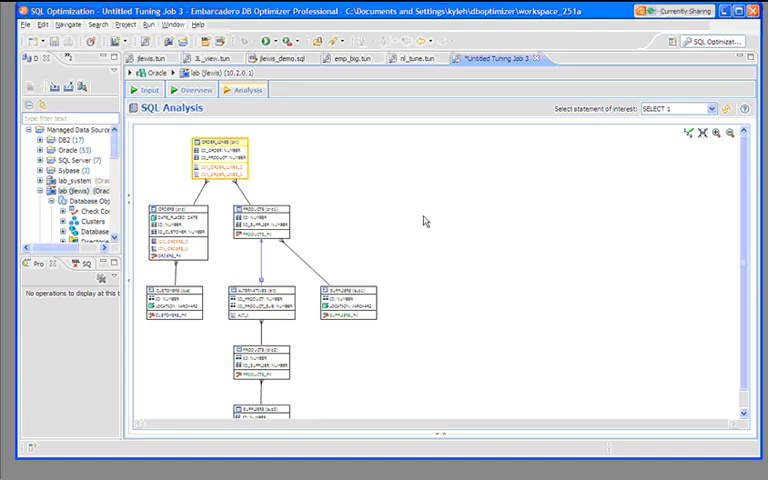
pyautogui.moveTo(355, 194)
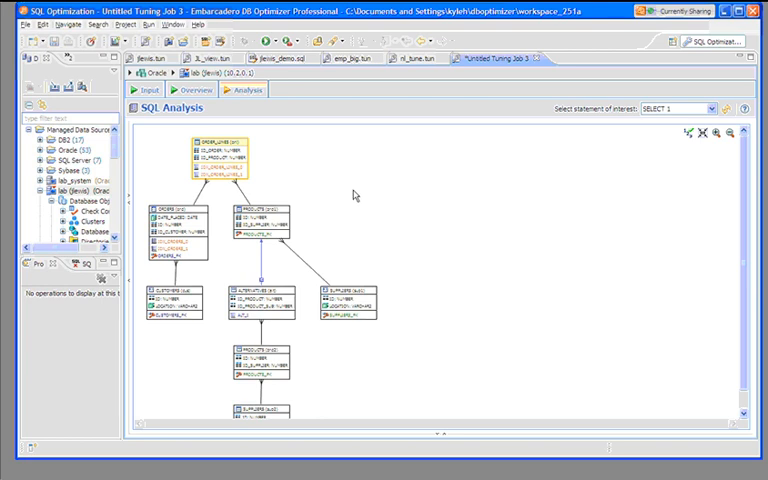
pyautogui.moveTo(248, 148)
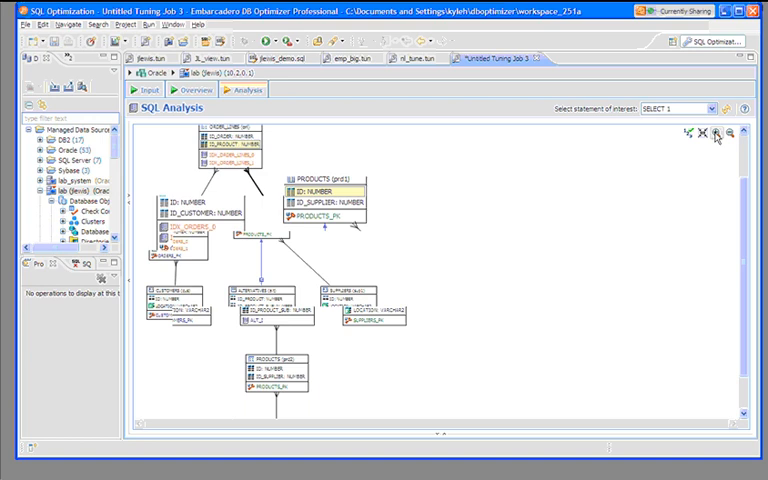
# - Zoom in on the join diagram to reveal suggested IDX_ORDER_LINES and IDX_ORDERS indexes
pyautogui.click(713, 133)
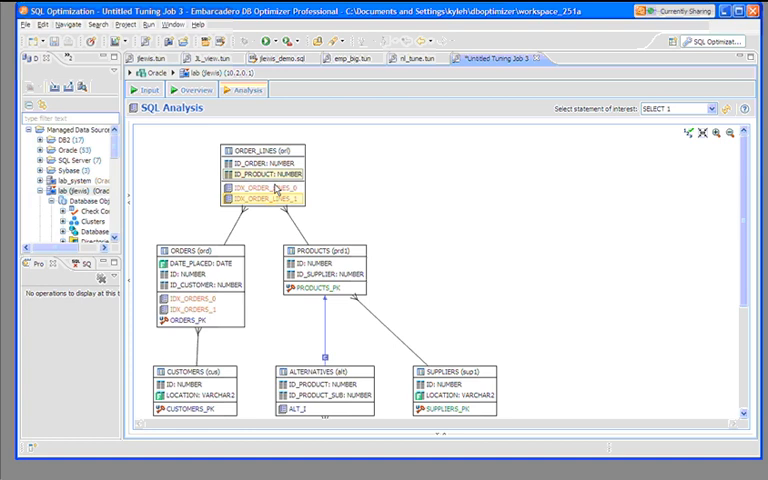
pyautogui.moveTo(280, 193)
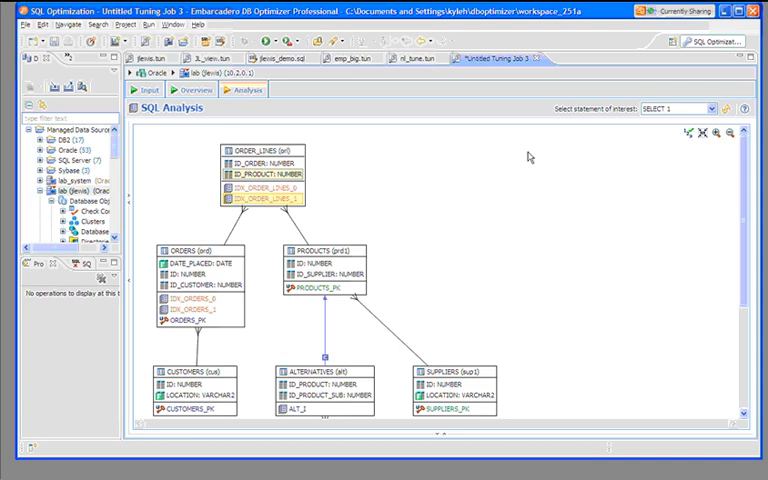
pyautogui.moveTo(283, 128)
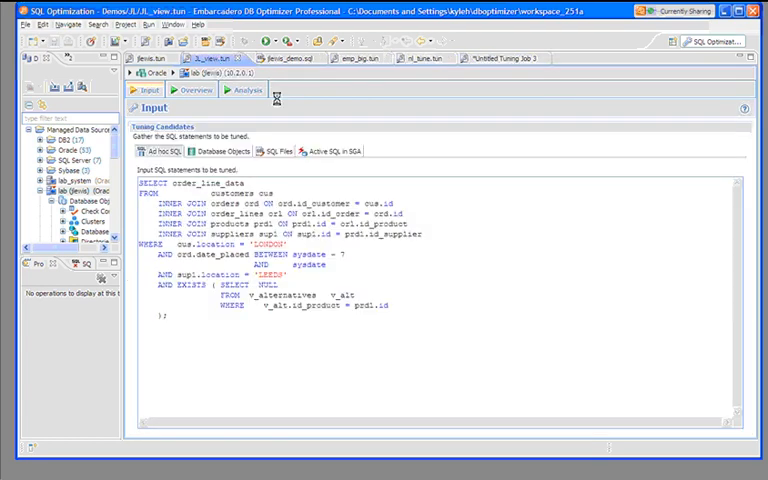
# - Show JL_view's analysis and scroll to the expanded V_ALTERNATIVES view containing ALTERNATIVES
pyautogui.click(242, 90)
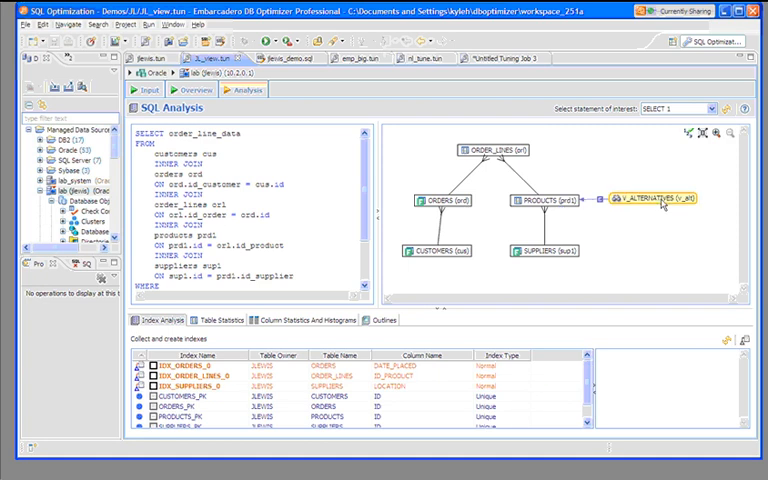
pyautogui.moveTo(662, 204)
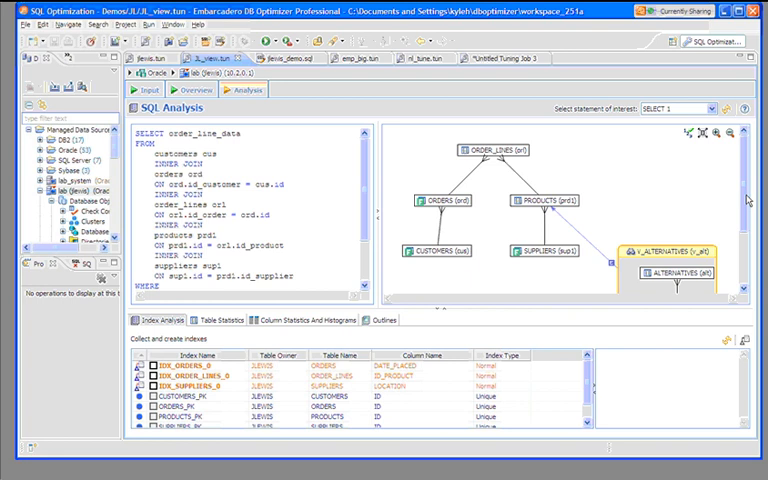
pyautogui.scroll(-3)
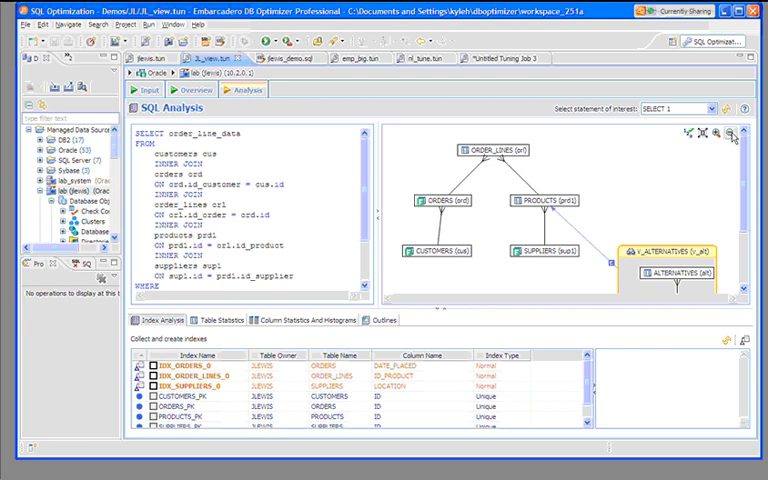
# - Zoom the JL_view diagram to show columns and indexes, including inside V_ALTERNATIVES
pyautogui.click(709, 135)
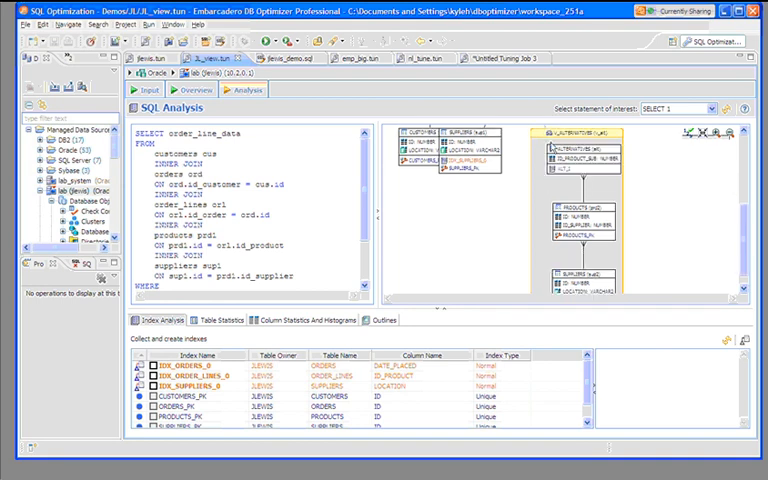
pyautogui.moveTo(575, 140)
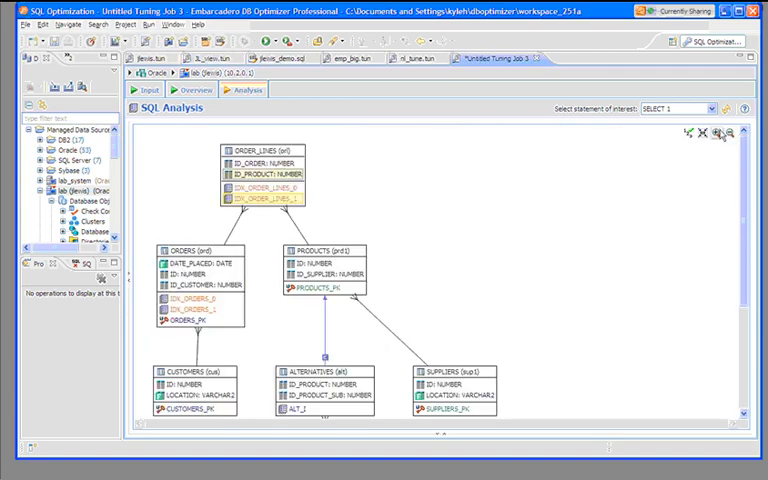
pyautogui.moveTo(707, 135)
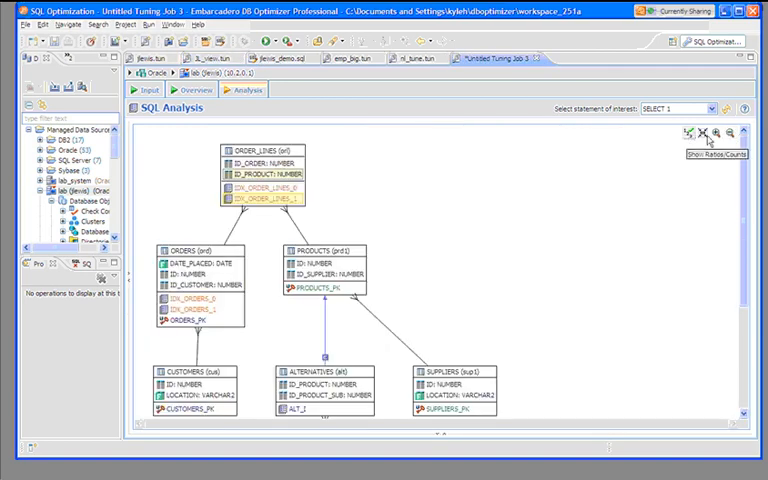
# - Request join ratios and row counts and switch the diagram to compact table boxes
pyautogui.click(713, 133)
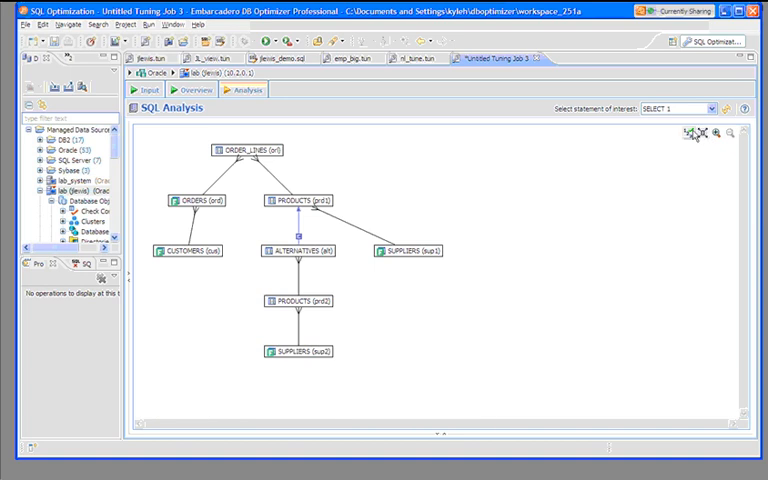
pyautogui.click(691, 133)
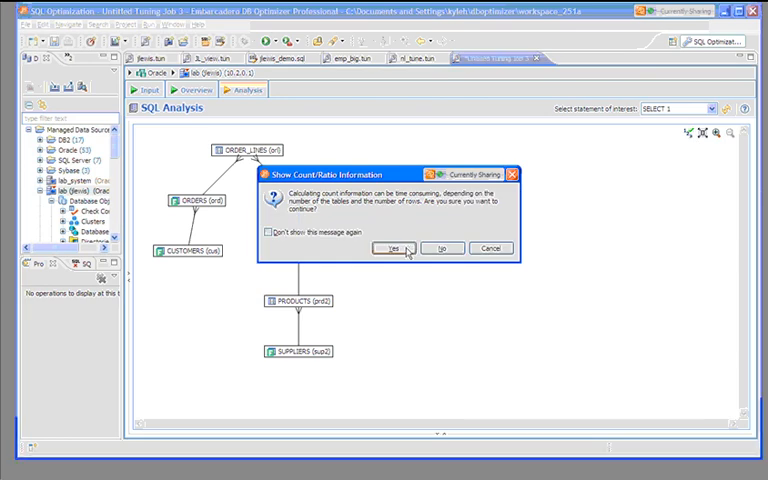
# - Confirm the count/ratio calculation so every table shows row counts, join ratios and filters
pyautogui.click(390, 248)
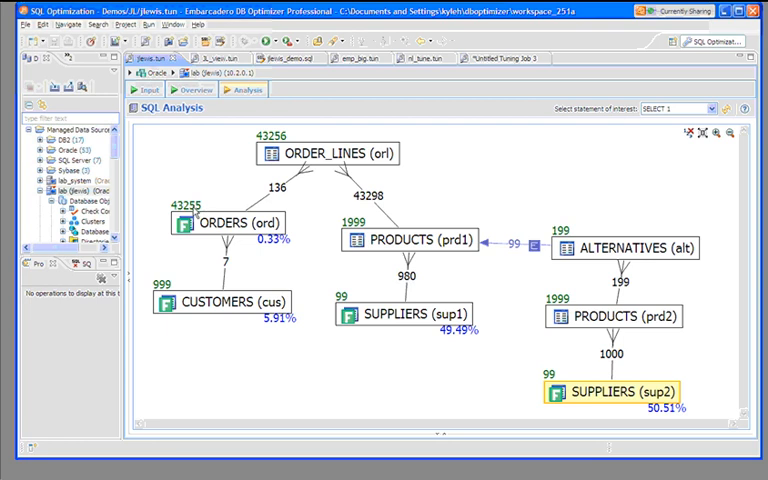
pyautogui.moveTo(278, 248)
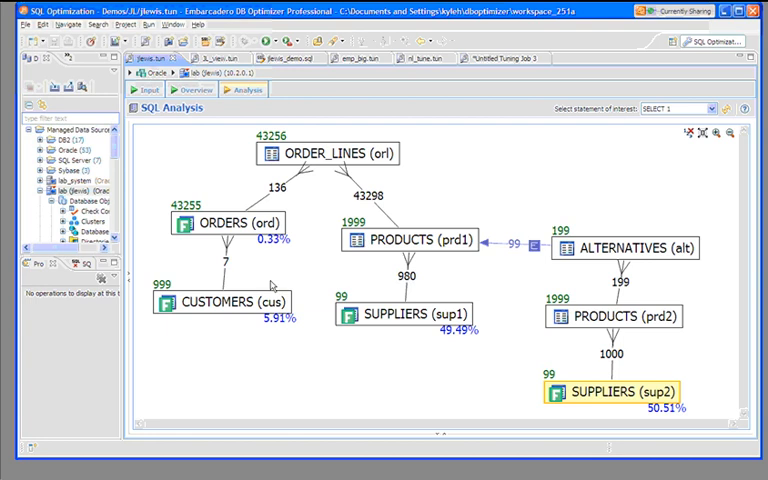
pyautogui.moveTo(236, 283)
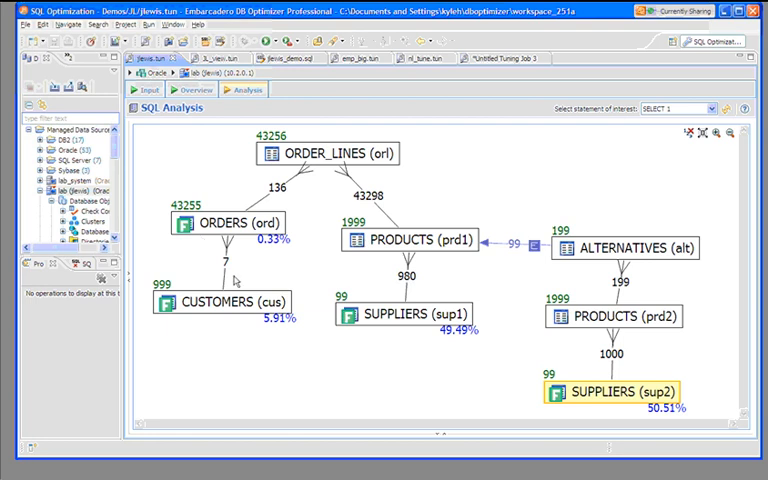
pyautogui.moveTo(233, 273)
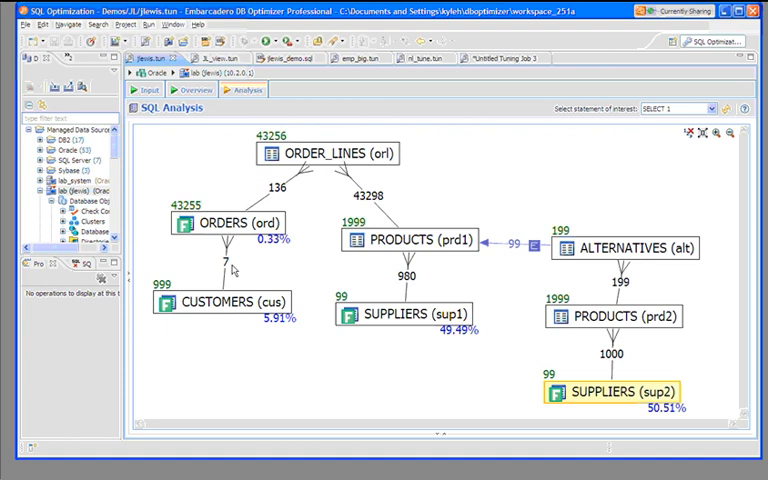
pyautogui.moveTo(270, 267)
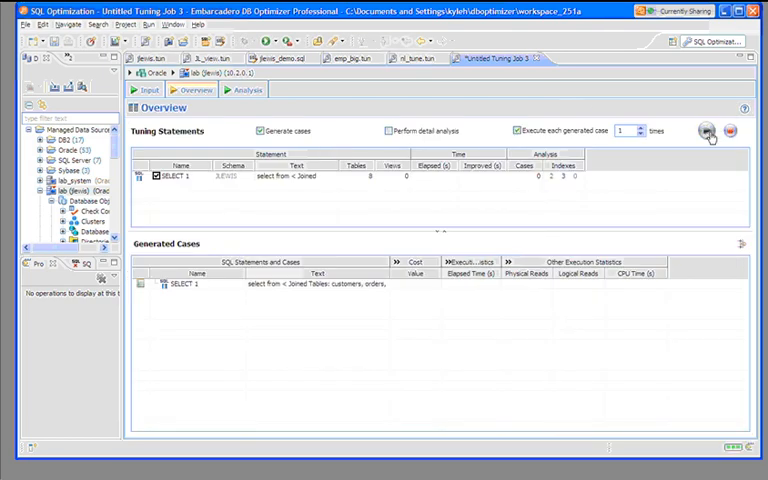
# - Run Tuning Job 3 to generate and execute 13 cases of SELECT 1
pyautogui.click(709, 131)
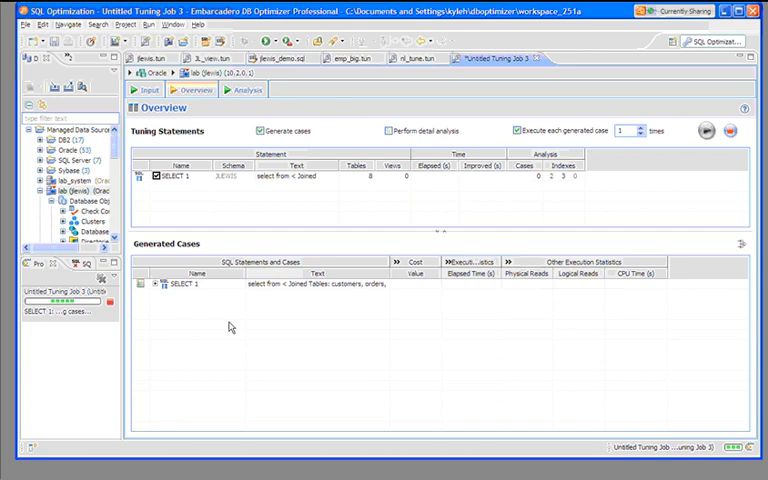
pyautogui.click(152, 291)
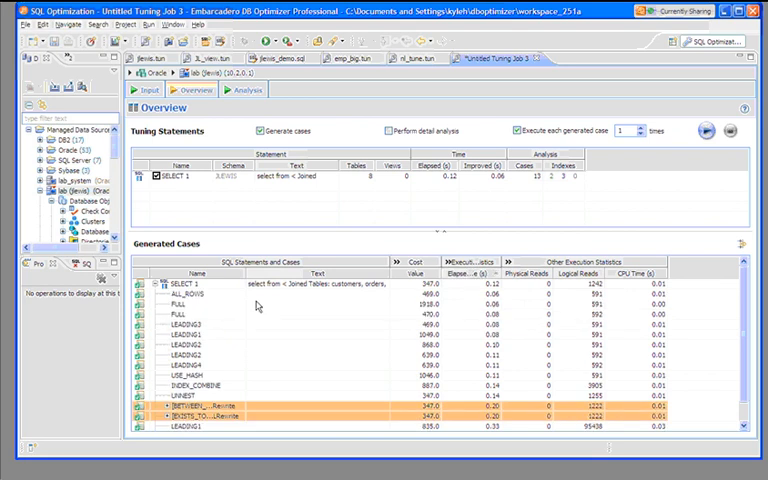
pyautogui.moveTo(536, 291)
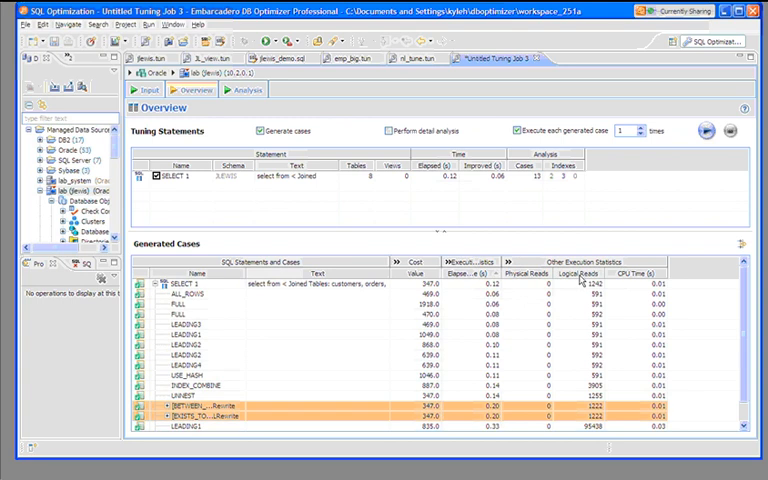
pyautogui.moveTo(224, 357)
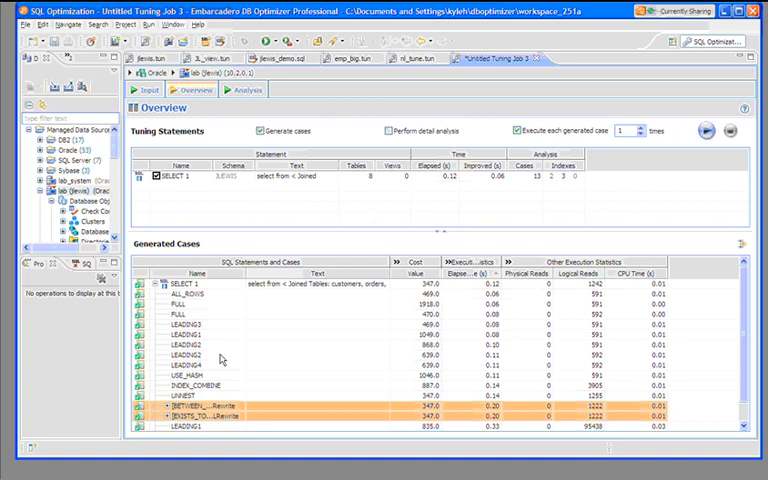
# - Clone SELECT 1 into custom case Custom1 and add a 'lead' hint to its SQL
pyautogui.click(146, 290)
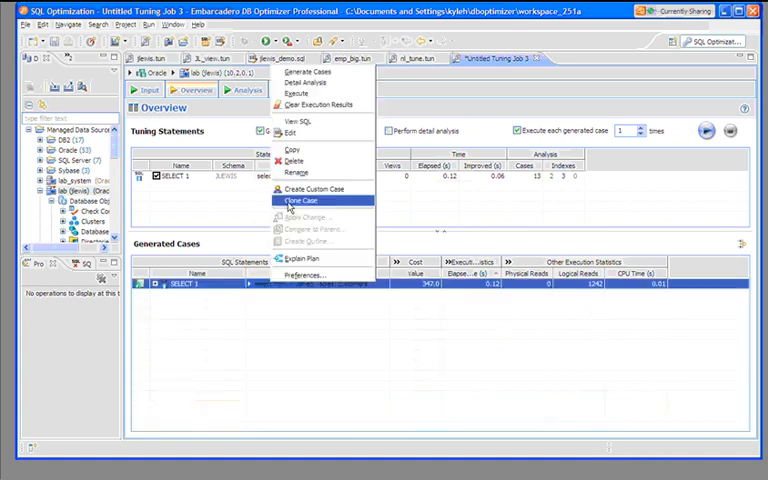
pyautogui.click(301, 200)
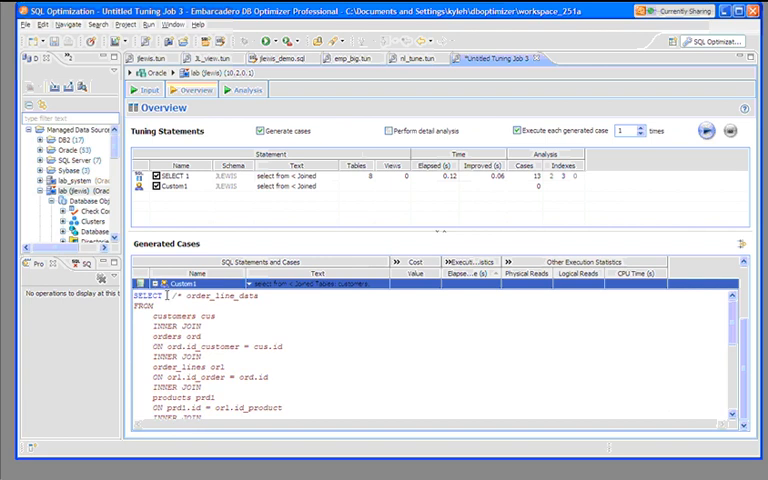
pyautogui.write('lead')
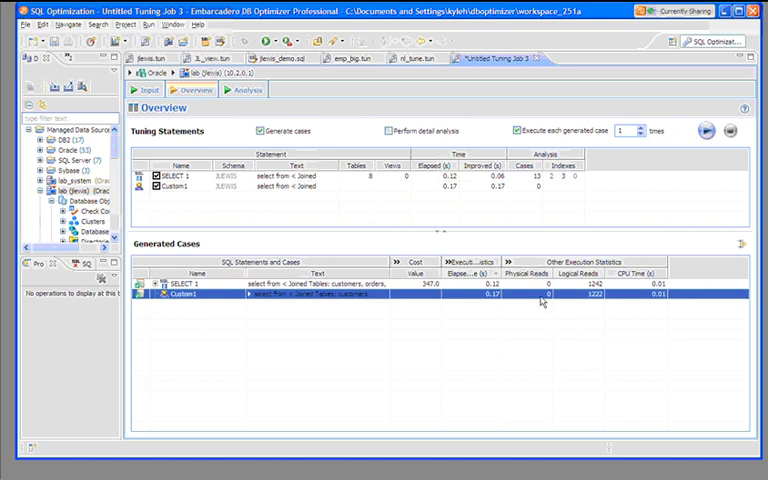
pyautogui.moveTo(513, 287)
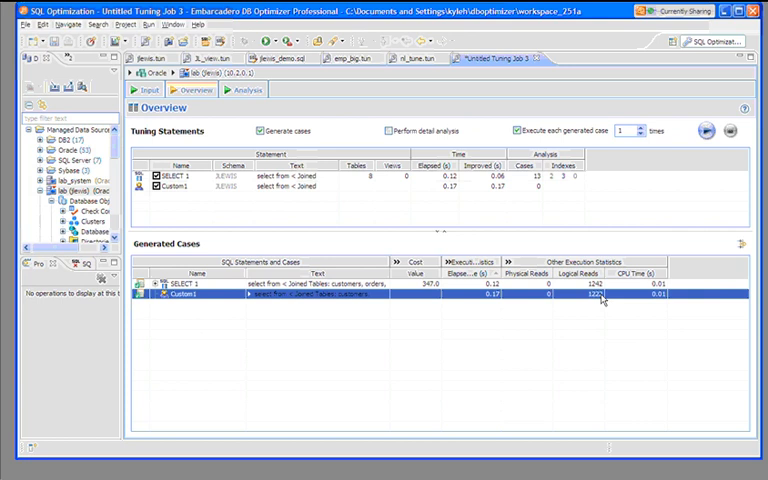
pyautogui.moveTo(210, 300)
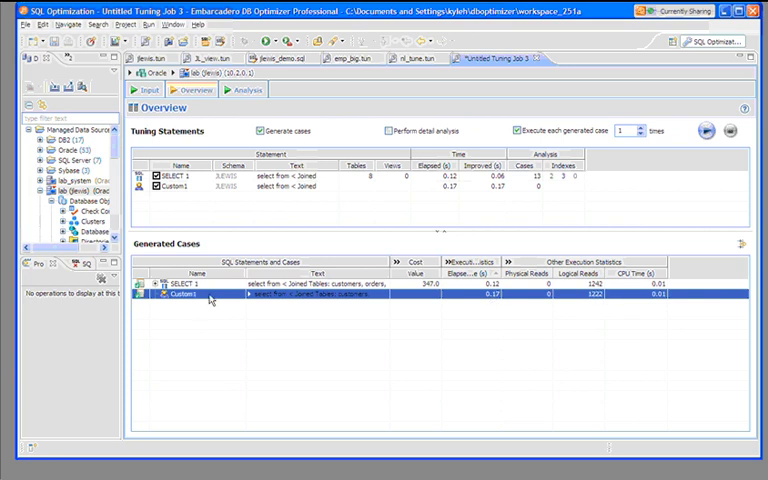
# - Review Custom1's SQL with its leading join-order hint and compare its logical reads
pyautogui.click(138, 296)
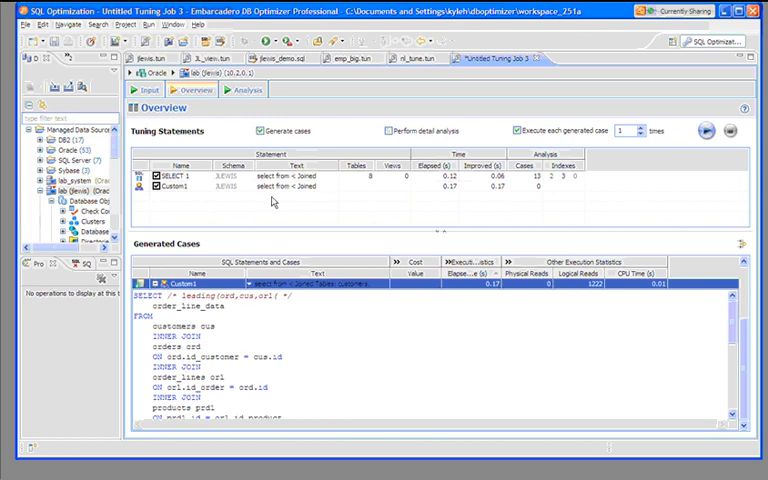
pyautogui.moveTo(157, 60)
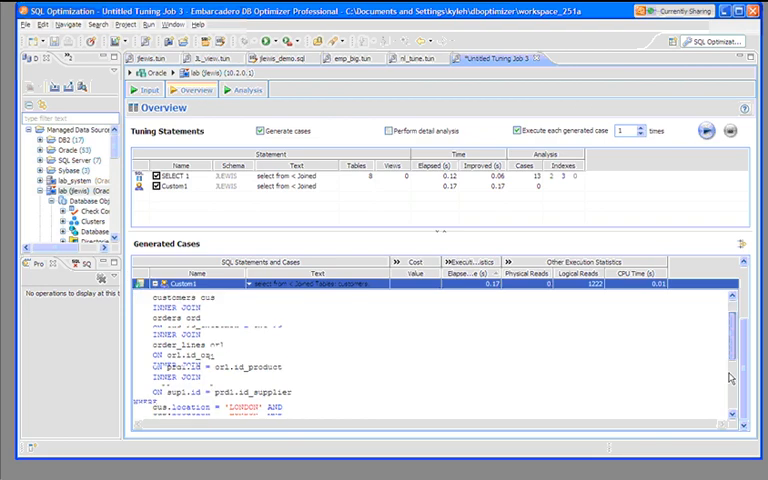
pyautogui.scroll(-3)
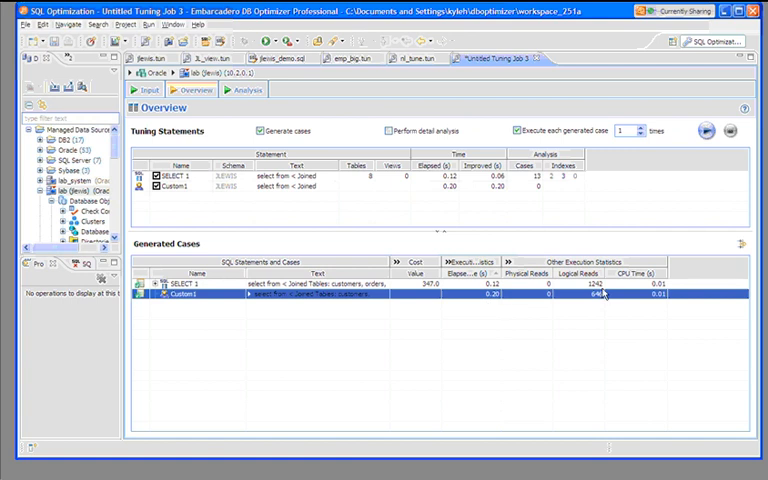
pyautogui.moveTo(592, 308)
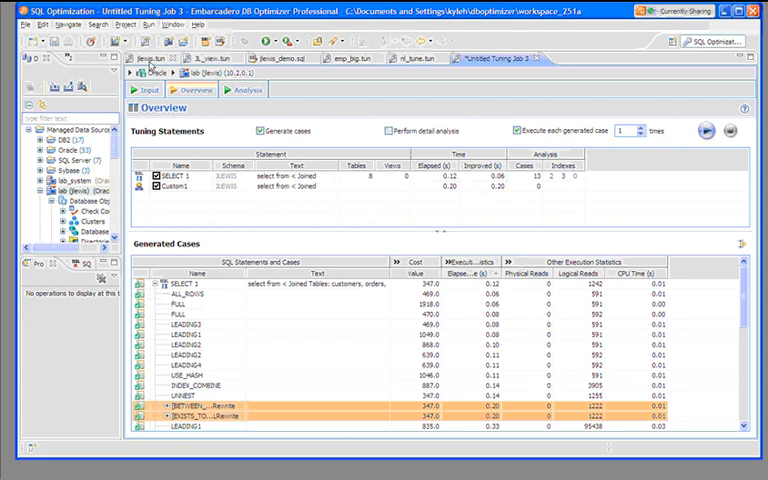
# - Return to the jlewis.tun join diagram with its row counts, join ratios and filter percentages
pyautogui.click(241, 90)
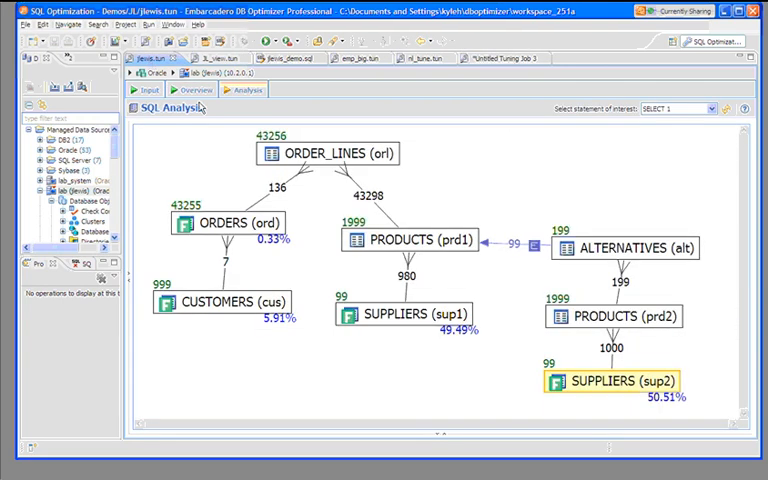